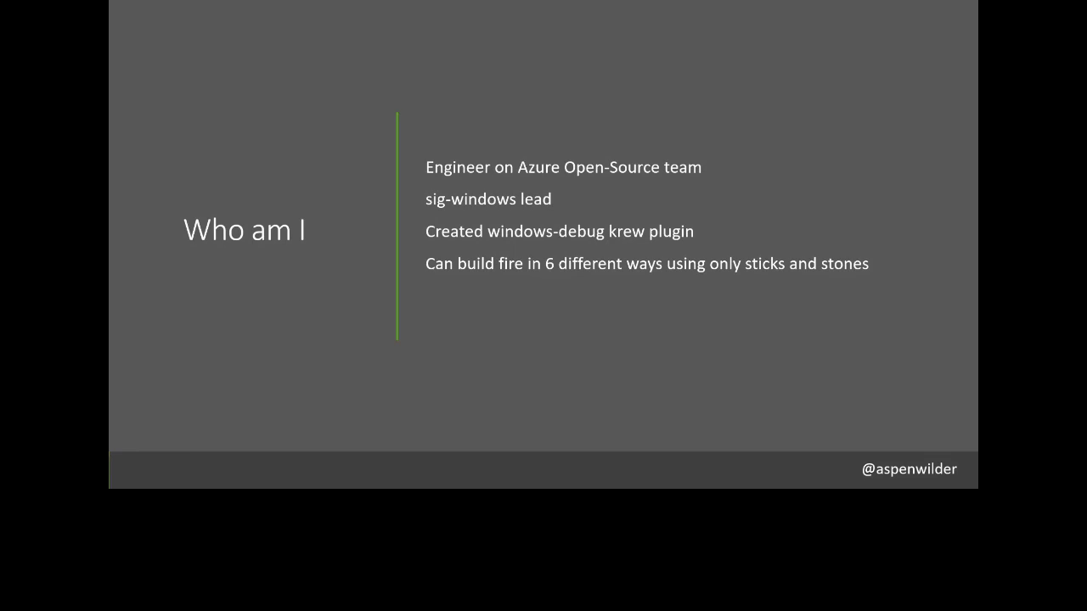
# Step: Advance the slide show to the 'Kubectl - Hello old friend' slide with the pod listing output
pyautogui.press('Right')
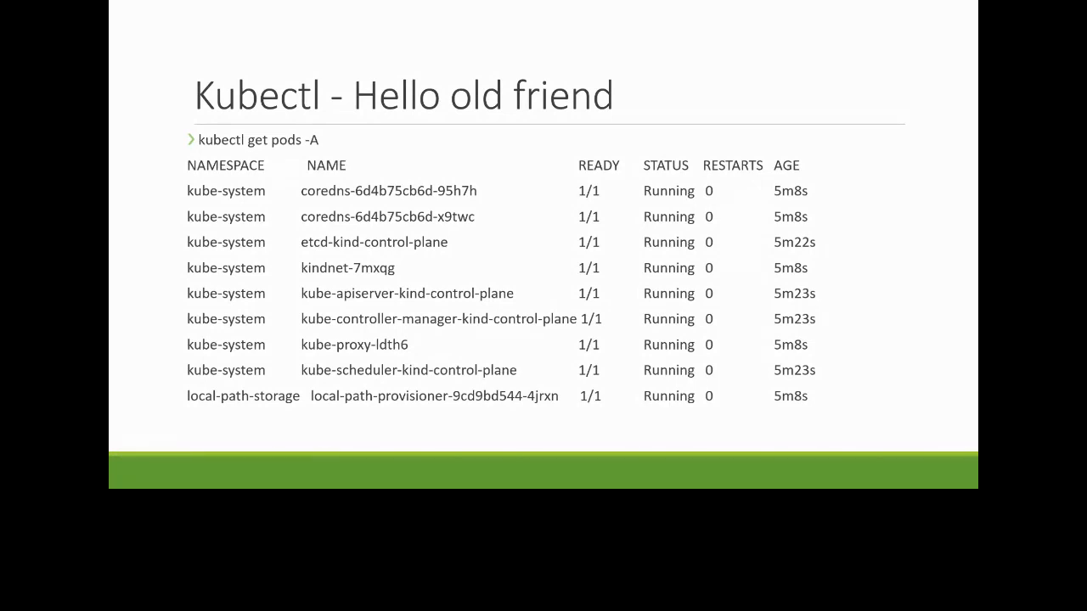
pyautogui.press('Right')
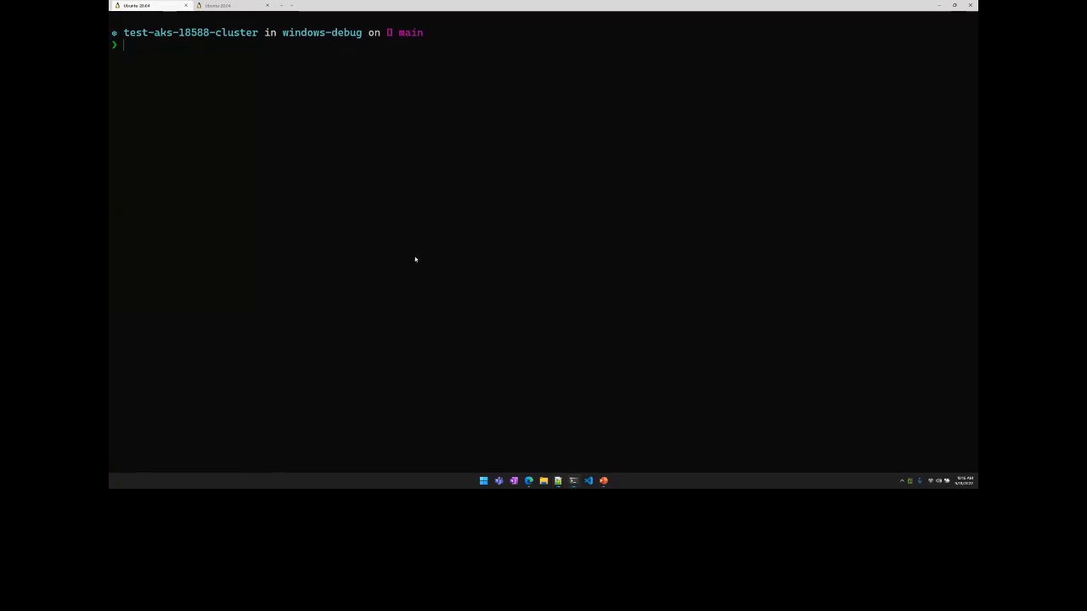
# Step: Run 'kubectl access-matrix resource configmap' to list who can act on configmaps
pyautogui.write('kubectl access-matrix resource configmap')
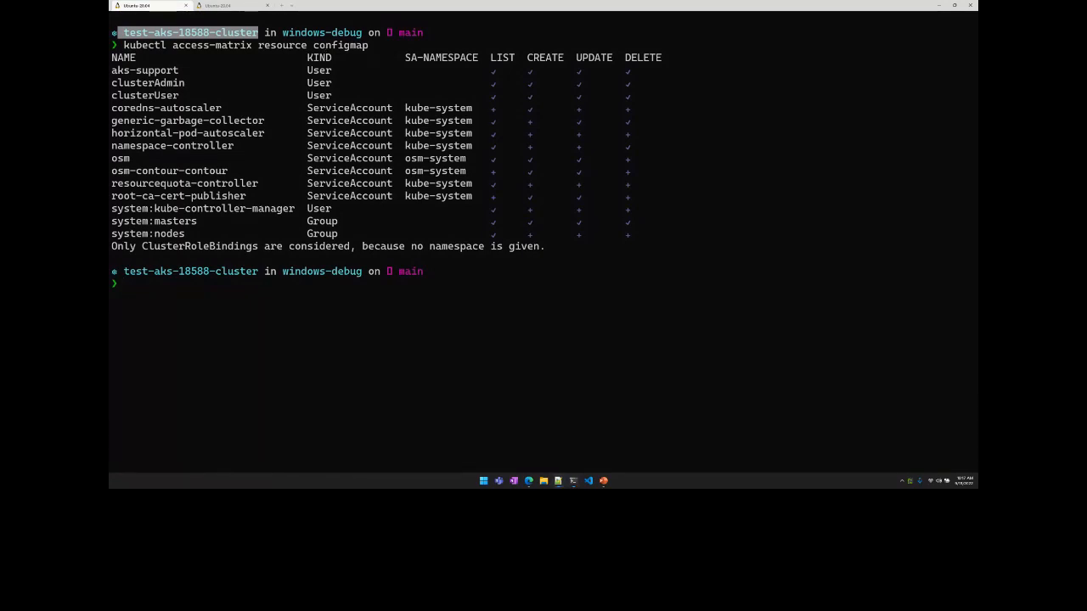
# Step: Show and scroll through the help output of 'kubectl access-matrix -h'
pyautogui.write('kubectl access-matrix -h')
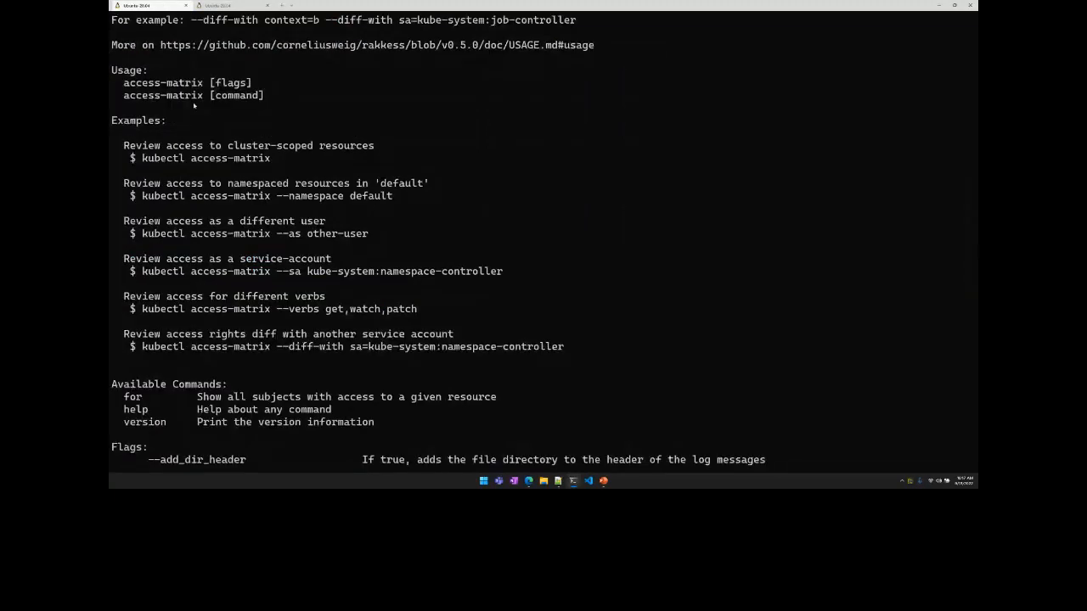
pyautogui.scroll(3)
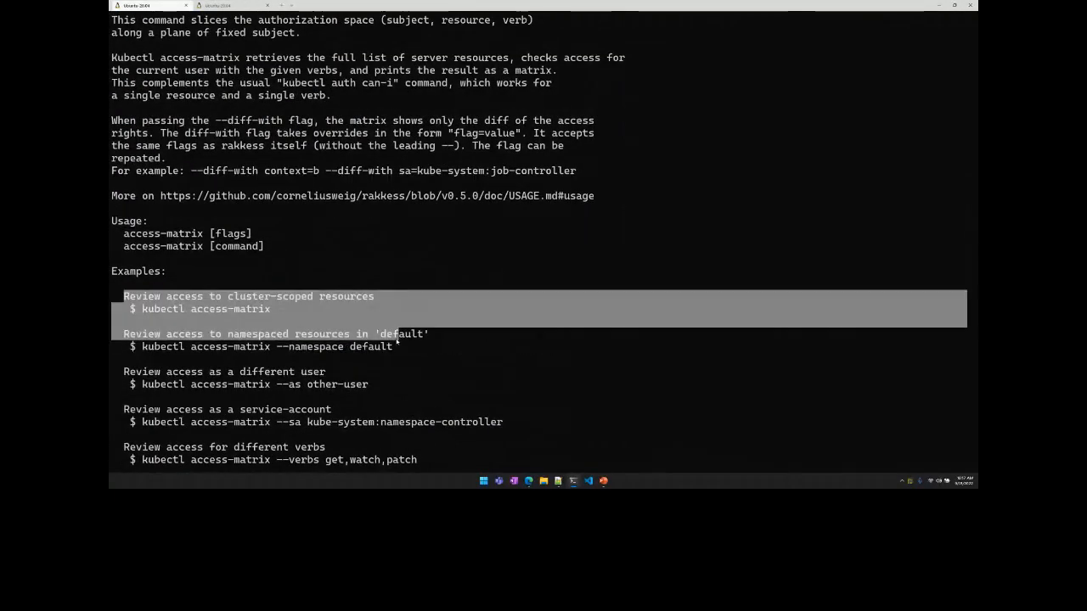
pyautogui.scroll(-3)
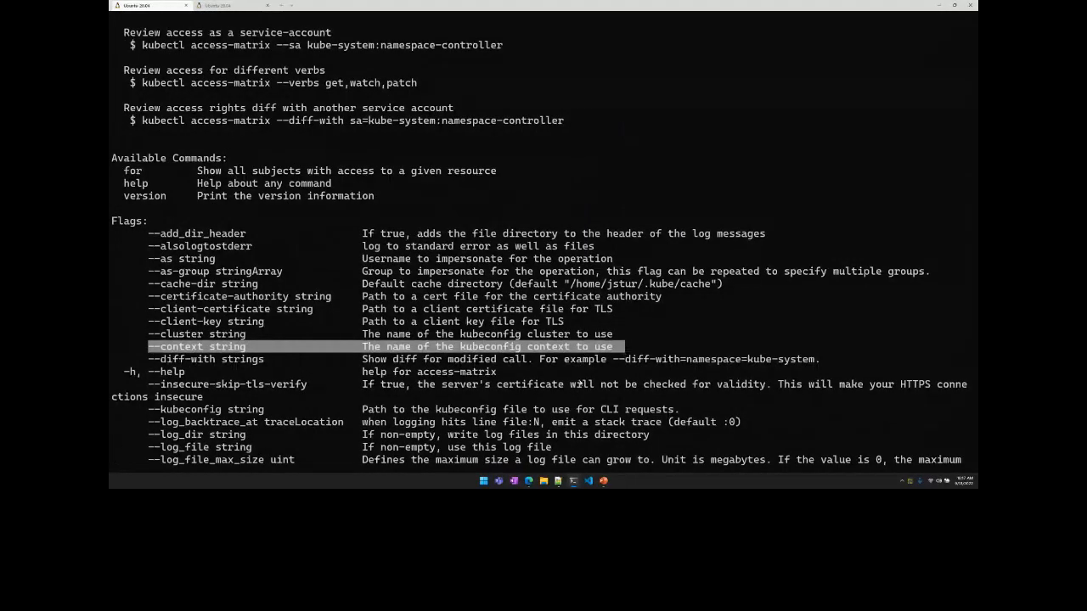
pyautogui.moveTo(586, 383)
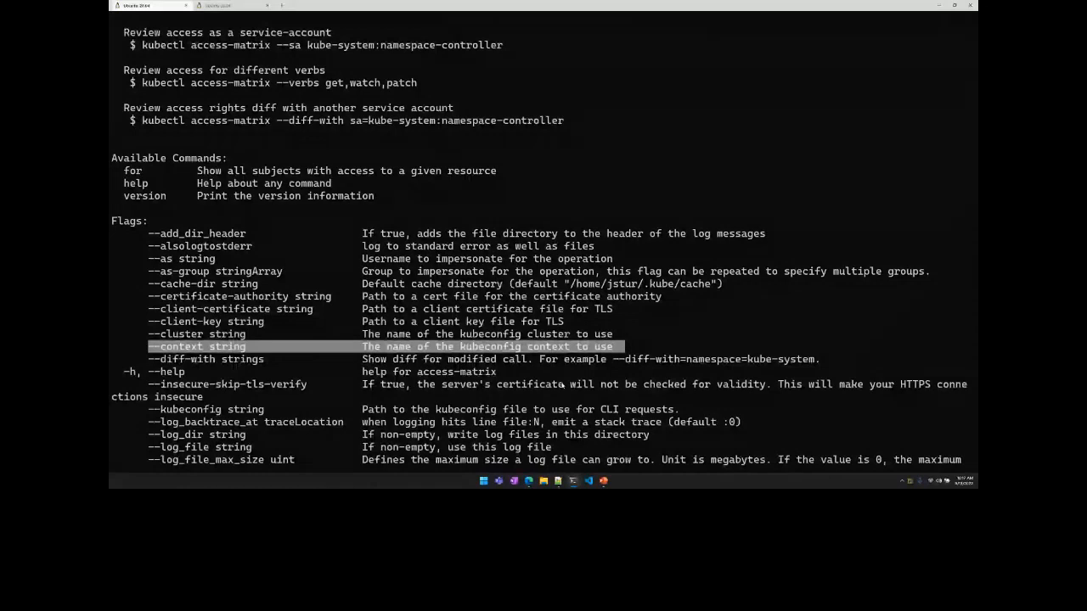
pyautogui.scroll(-3)
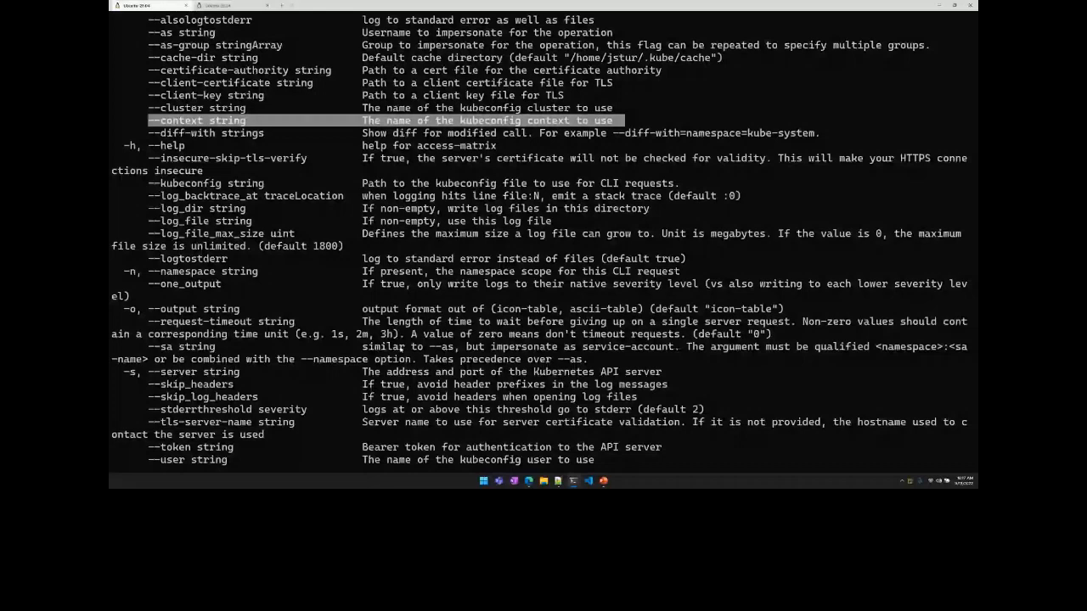
pyautogui.scroll(-3)
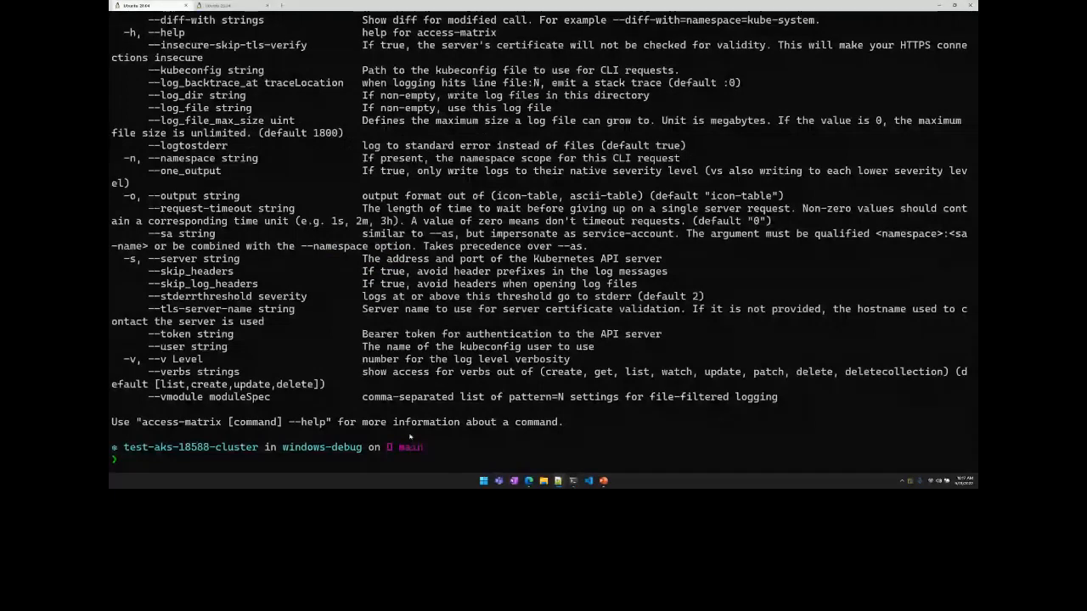
# Step: Start a privileged ksniff capture on pod httpbin-5648488bc5-jkrvx in the httpbin namespace
pyautogui.write('kubectl sniff httpbin-5648488bc5-jkrvx -n httpbin -p')
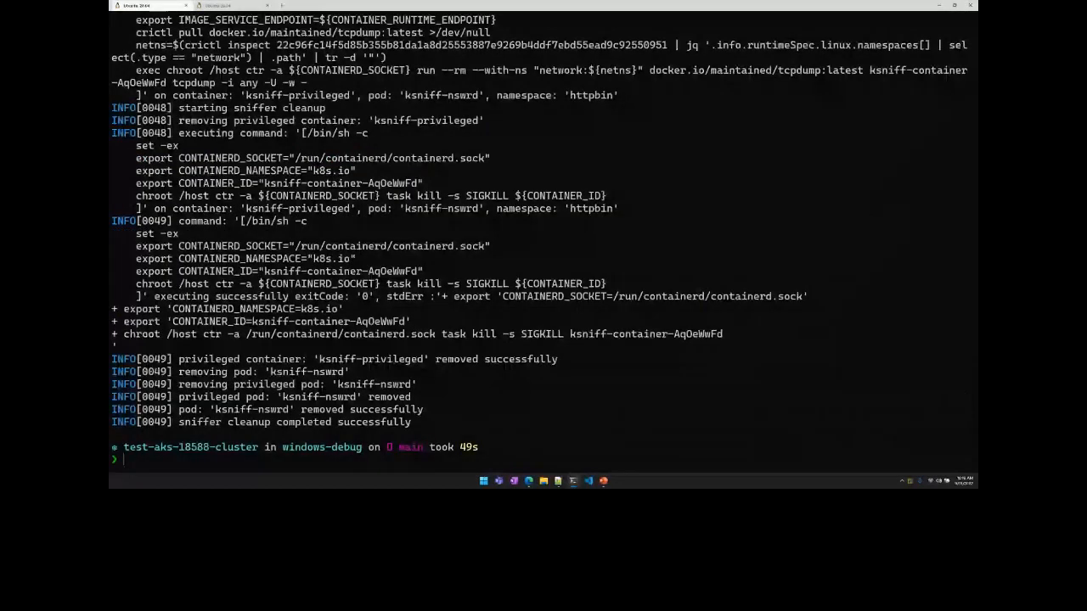
pyautogui.moveTo(748, 482)
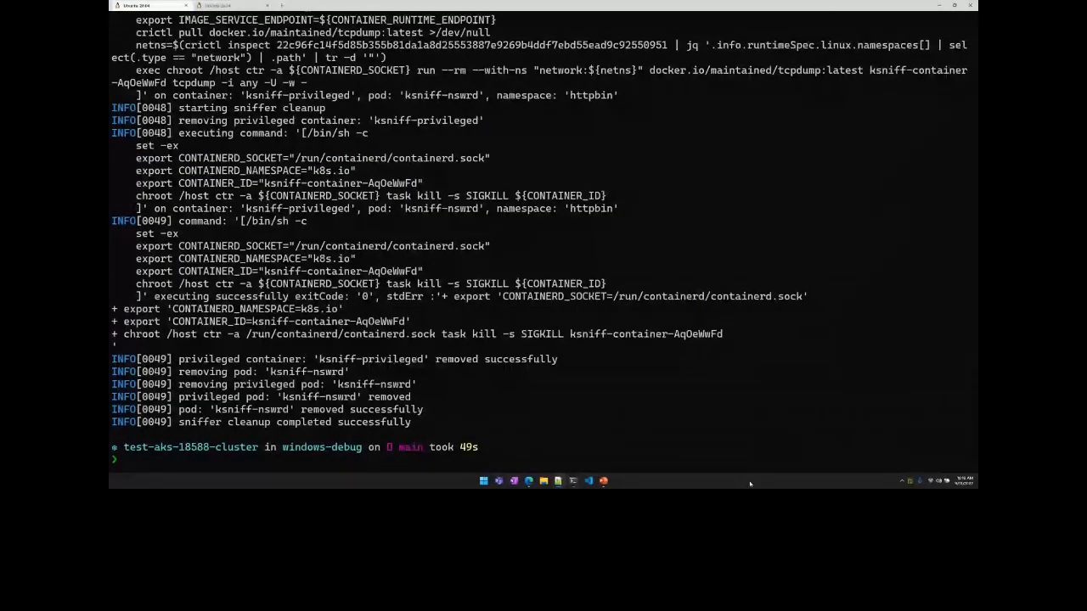
# Step: Run 'kubectl get pods -n httpbin httpbin-5648488bc5-jkrvx -o wide' for the pod's details
pyautogui.write('kubectl get pods -n httpbin httpbin-5648488bc5-jkrvx -o wide')
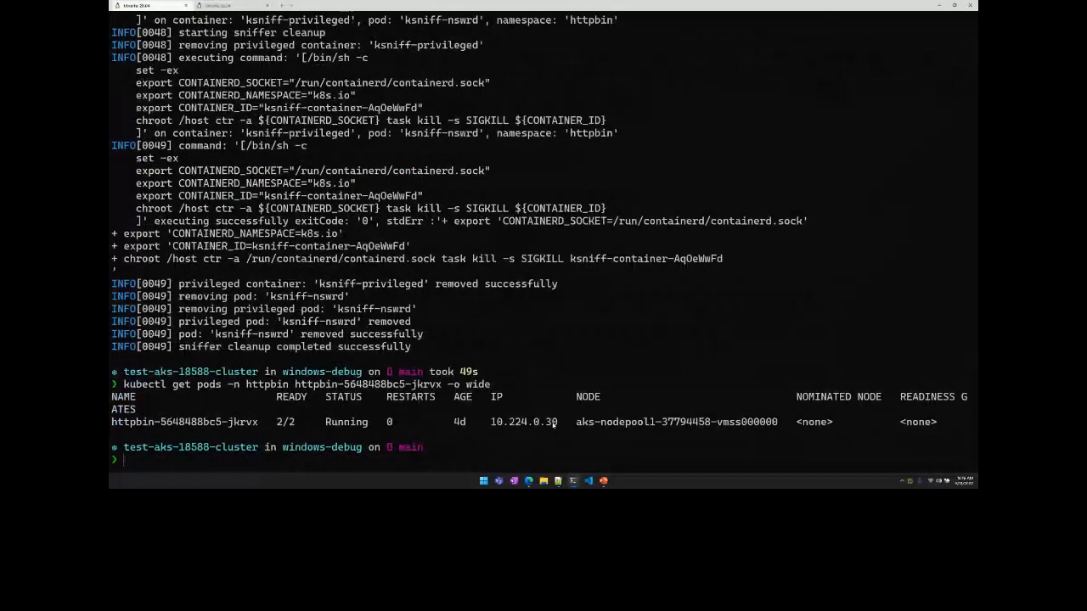
# Step: Select a value from the httpbin pod's wide listing output
pyautogui.doubleClick(523, 421)
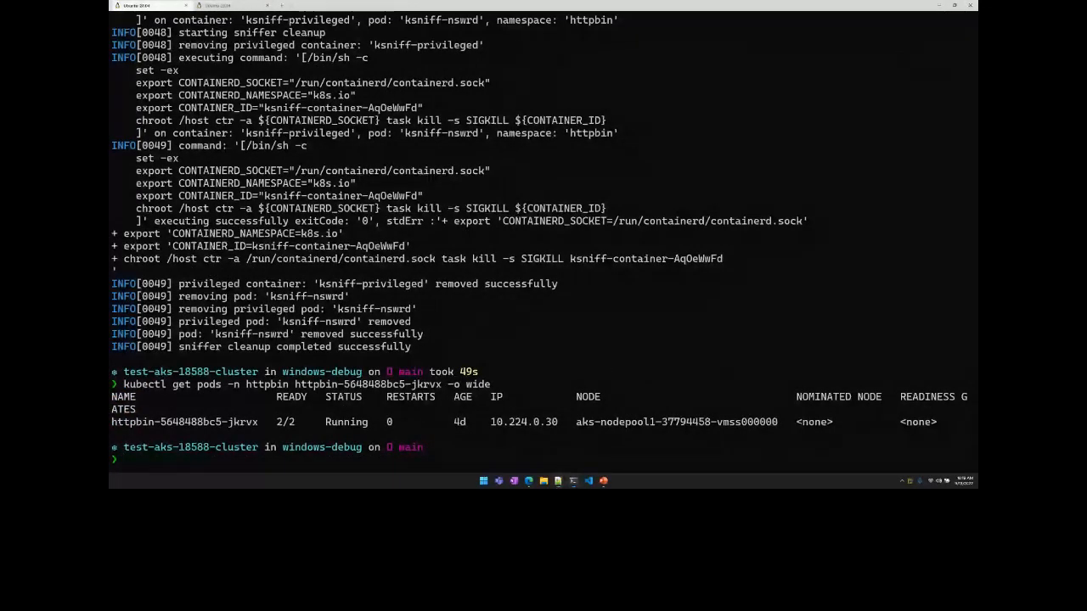
pyautogui.moveTo(830, 462)
pyautogui.write('kubectl plugin list')
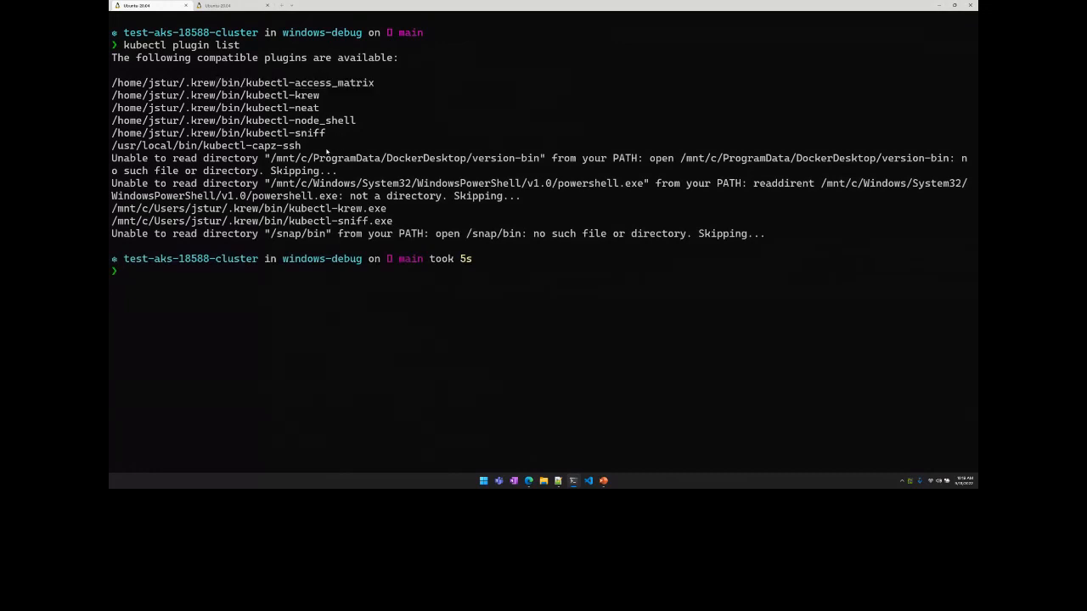
# Step: Select a plugin name from the installed kubectl plugin list
pyautogui.doubleClick(206, 146)
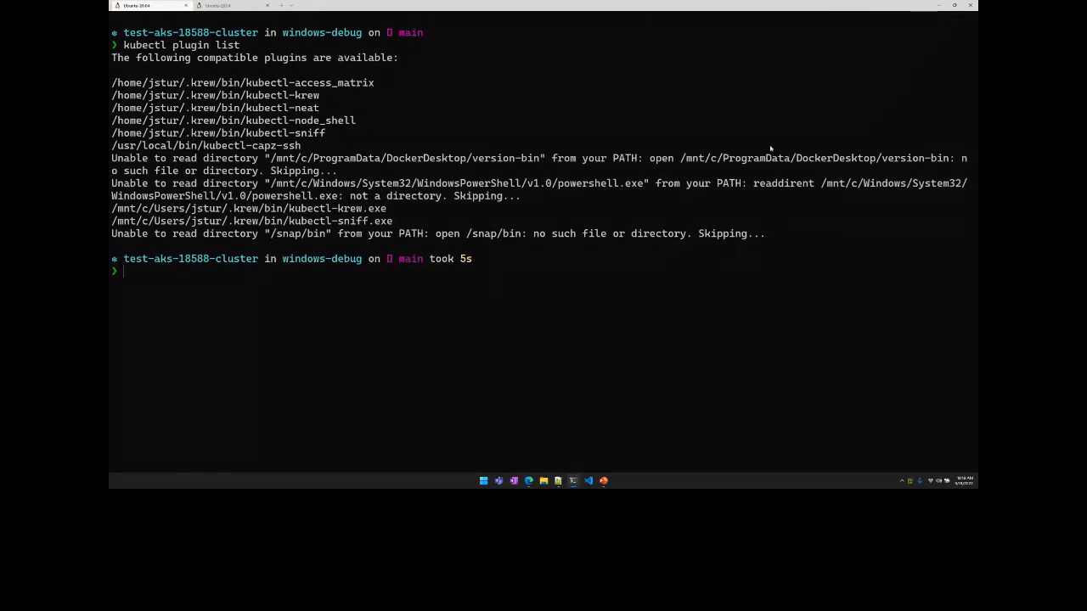
pyautogui.moveTo(322, 181)
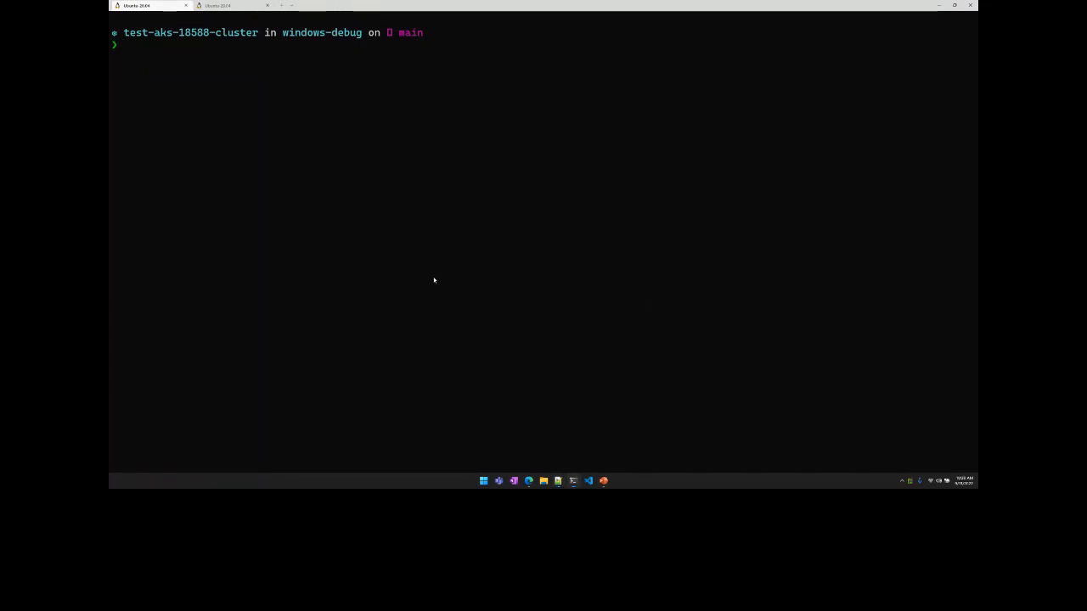
# Step: Copy kubectl-windows-debug into /usr/local/bin via 'sudo !!', then run 'kubectl plugin list'
pyautogui.write('cp kubectl-windows-debug /usr/local/bin/')
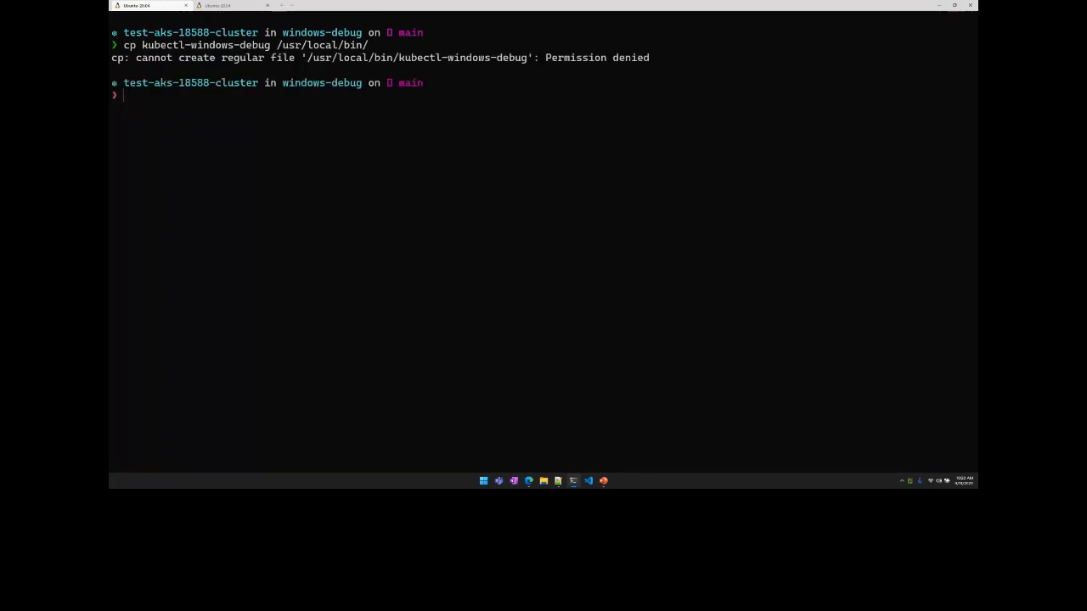
pyautogui.write('sudo !!')
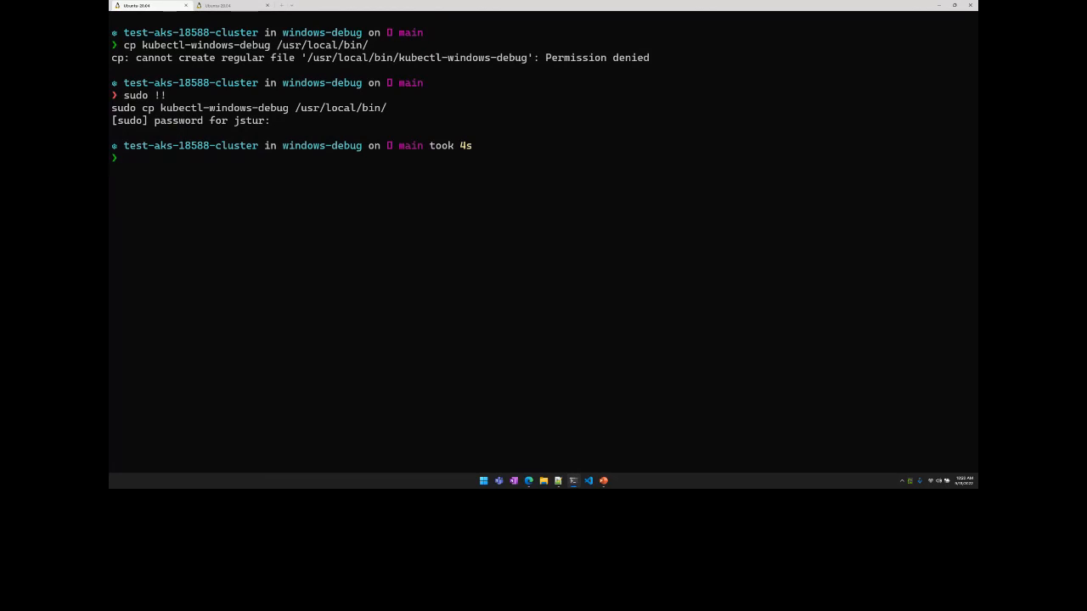
pyautogui.write('cp kubectl-windows-debug /usr/local/bin/')
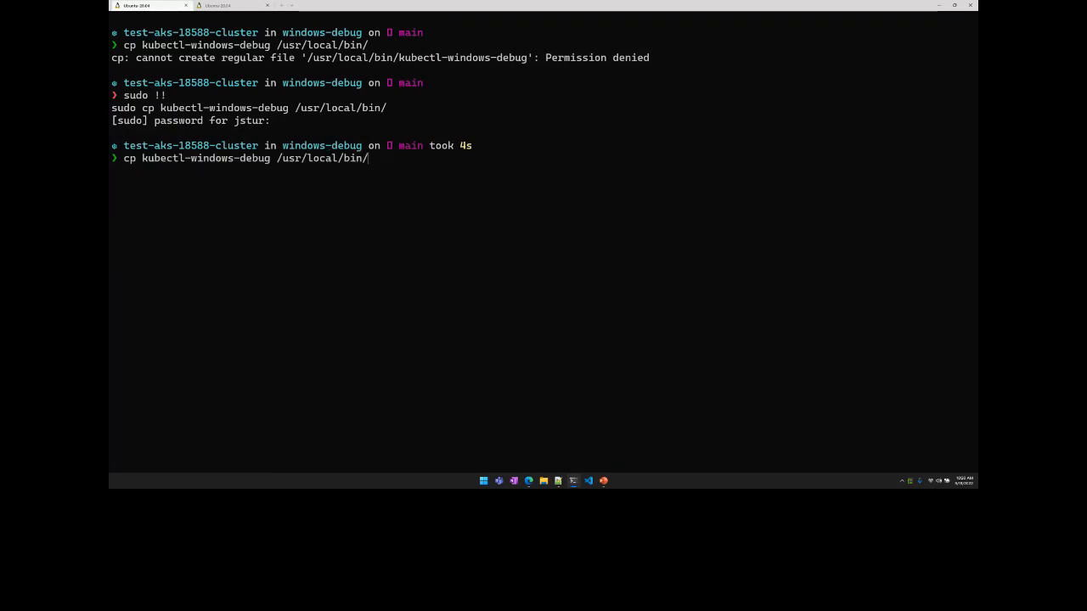
pyautogui.write('kubectl plugin list')
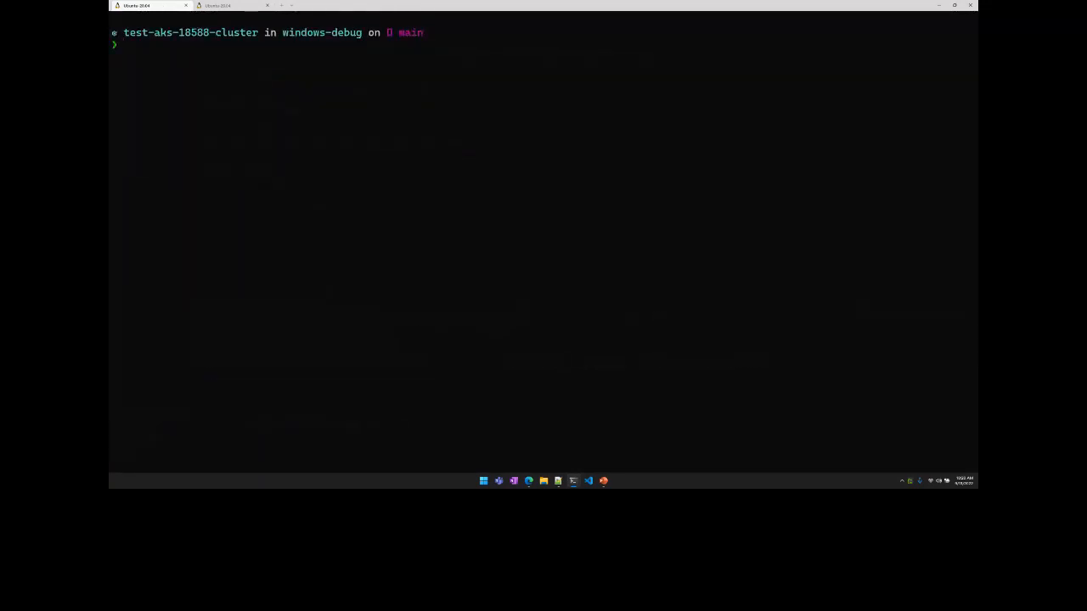
# Step: Open a PowerShell session on the Windows node with kubectl windows-debug, then exit it
pyautogui.write('kubectl window')
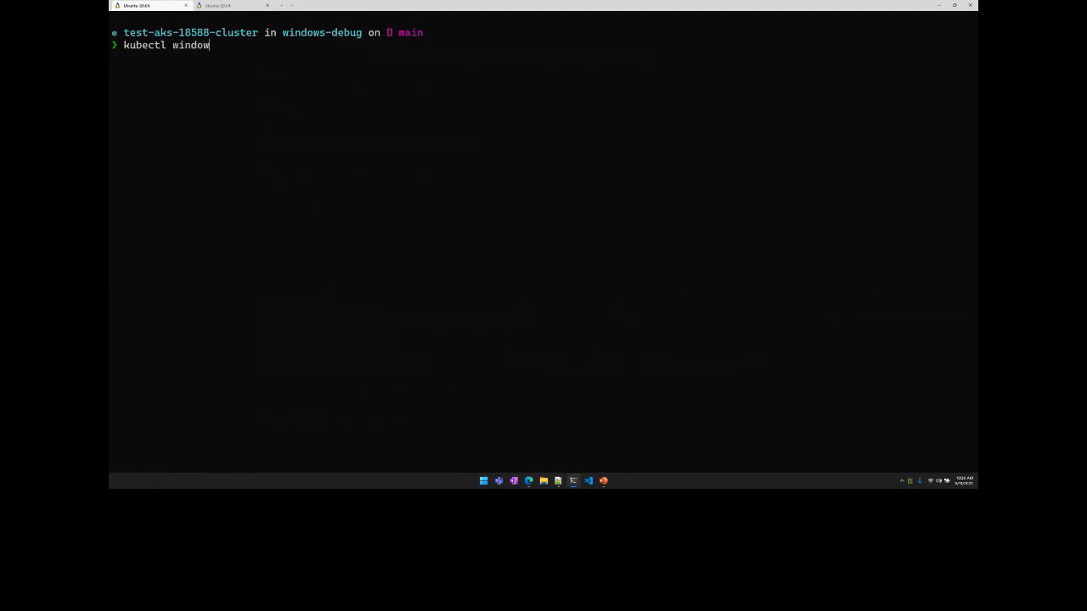
pyautogui.write('s debug')
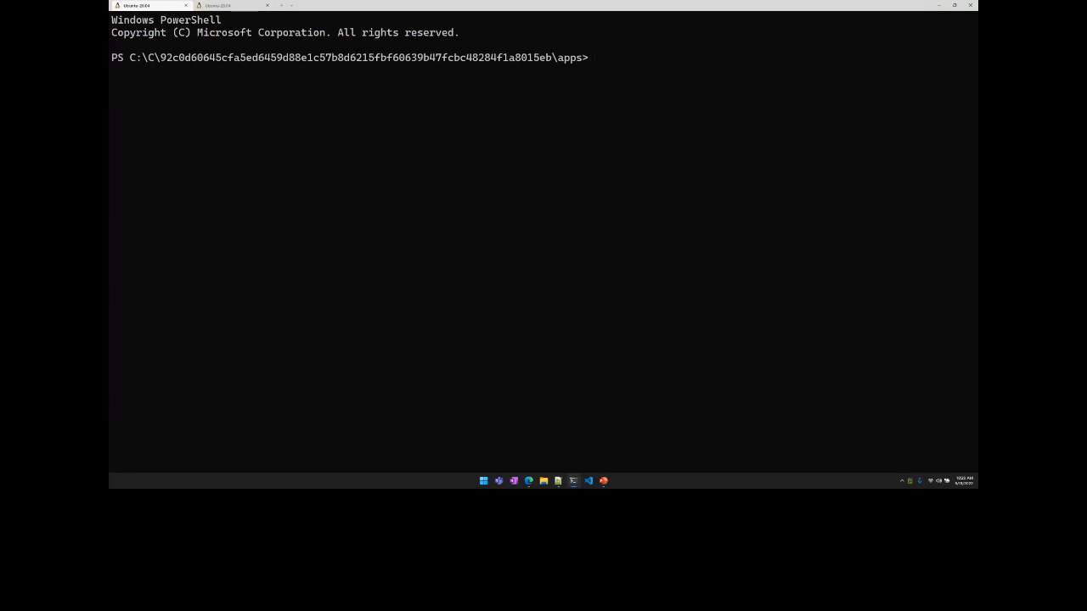
pyautogui.moveTo(128, 57); pyautogui.dragTo(214, 57)
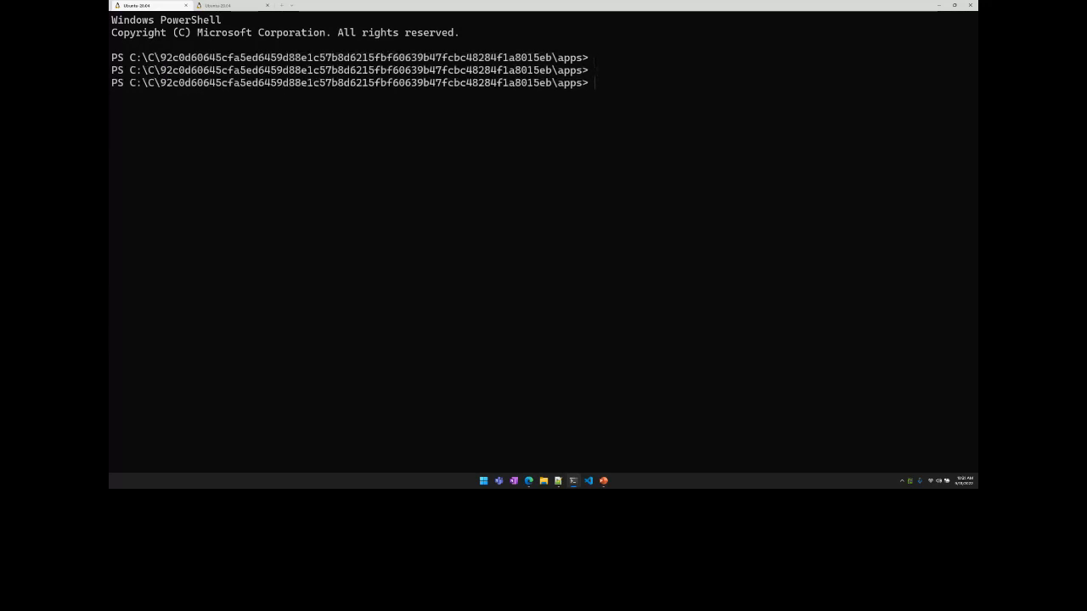
pyautogui.write('exit')
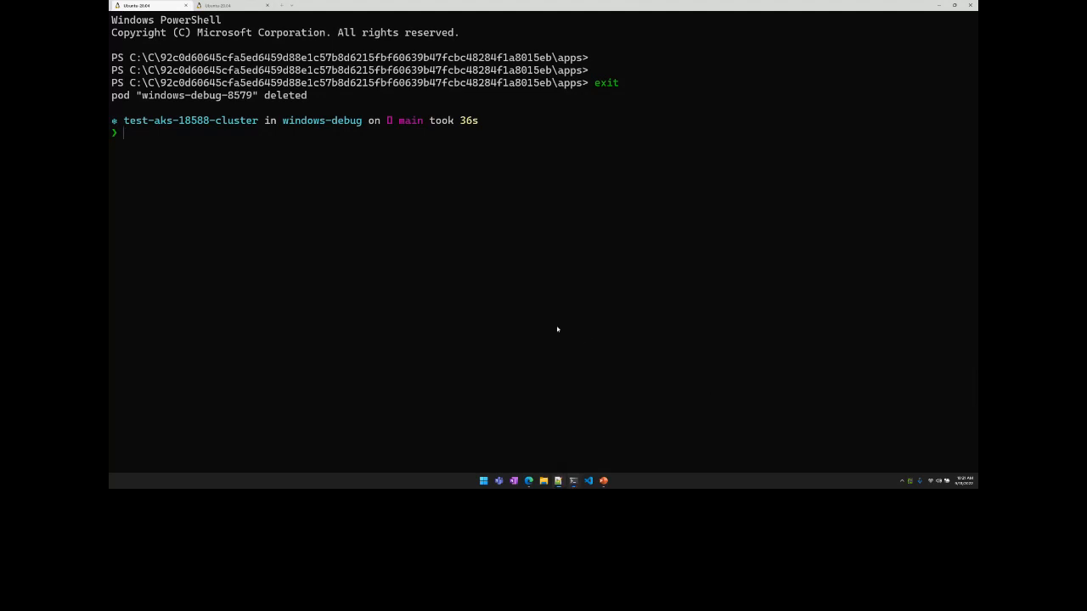
# Step: Run 'kubectl krew list' to show the plugins installed through Krew
pyautogui.write('kubectl krew list')
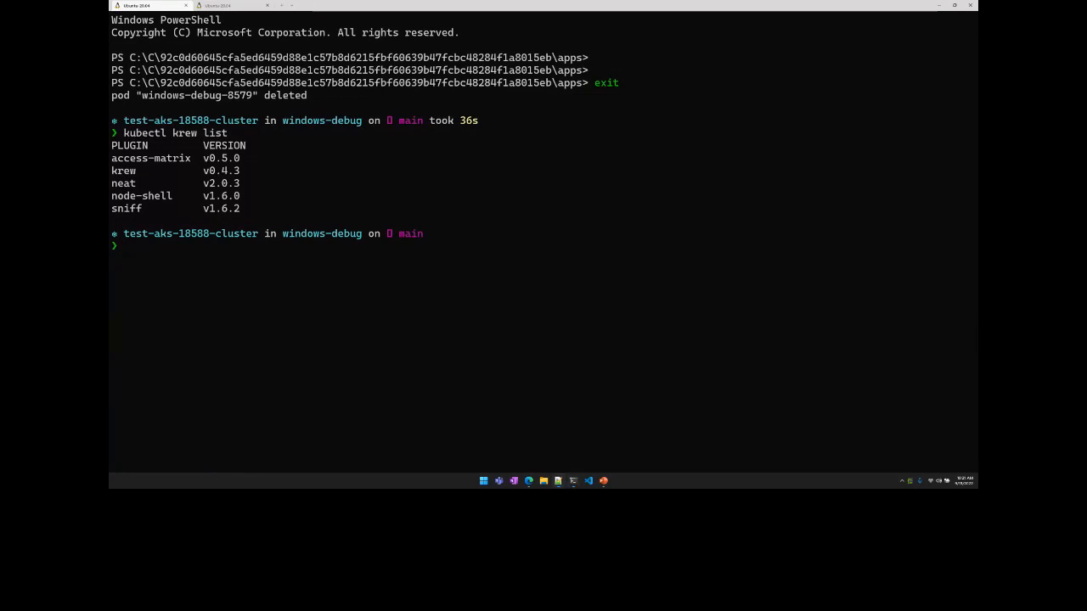
# Step: Search Krew for 'windows' and enter 'kubectl krew install windows-debug'
pyautogui.write('kubectl krew search windows')
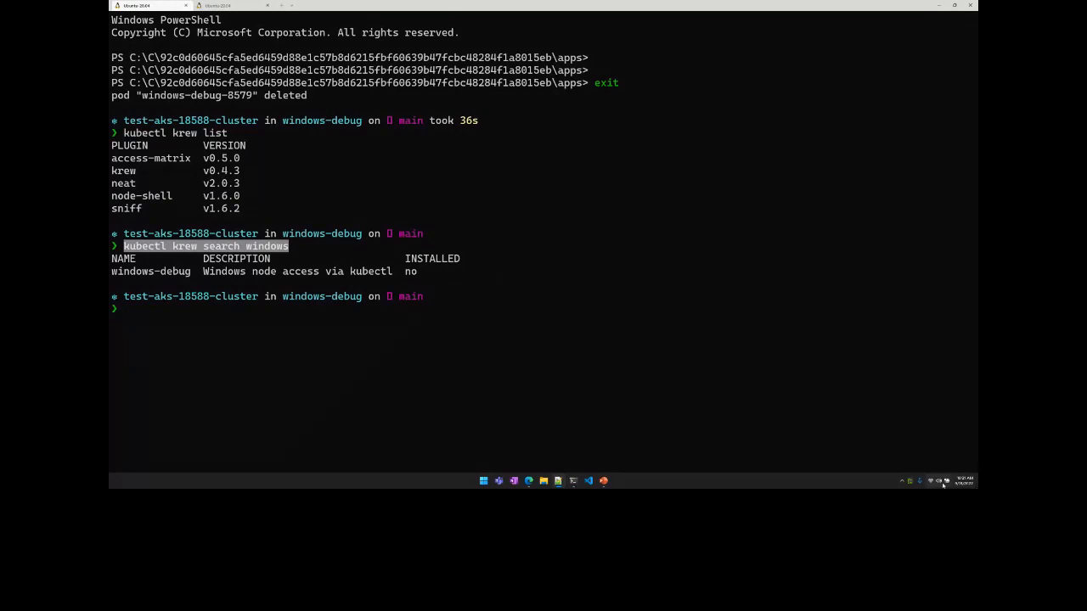
pyautogui.write('kubectl krew install windows-debug')
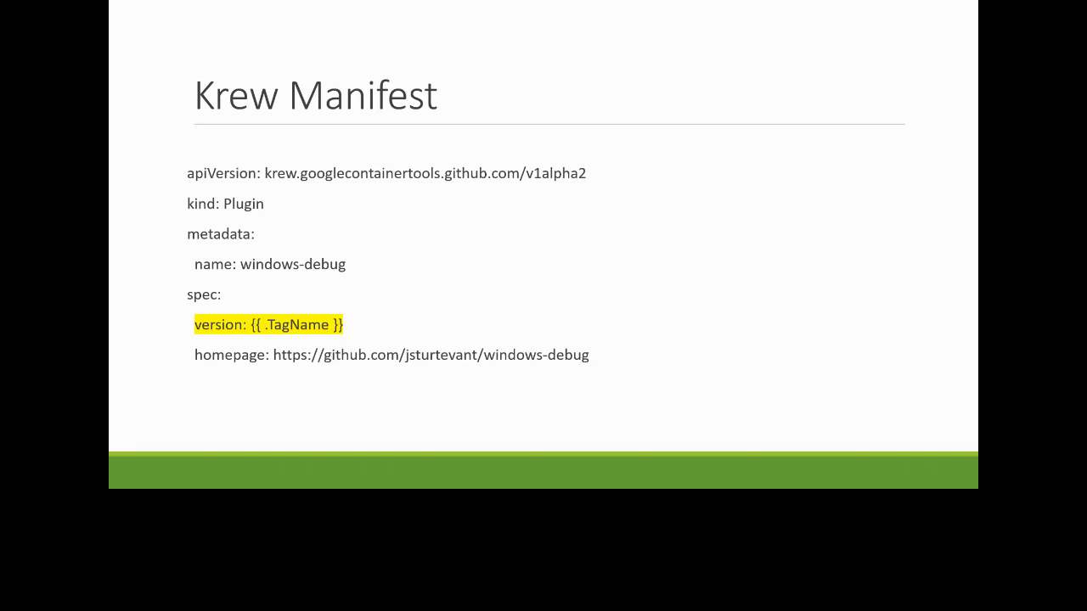
# Step: Advance to the 'Krew Manifest - continued' slide listing the darwin and linux amd64 platforms
pyautogui.press('Right')
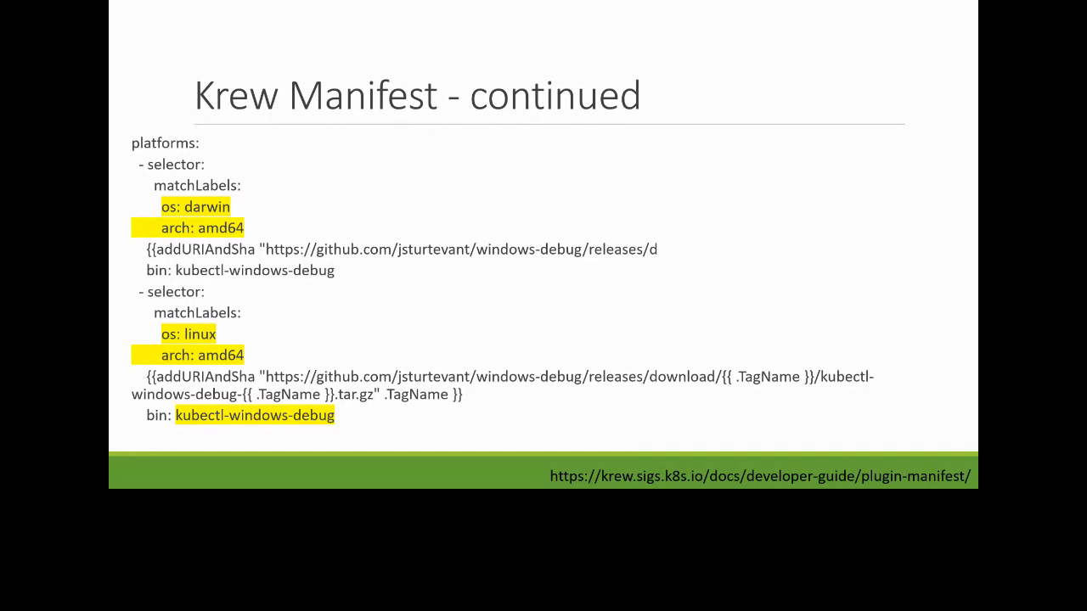
pyautogui.press('Right')
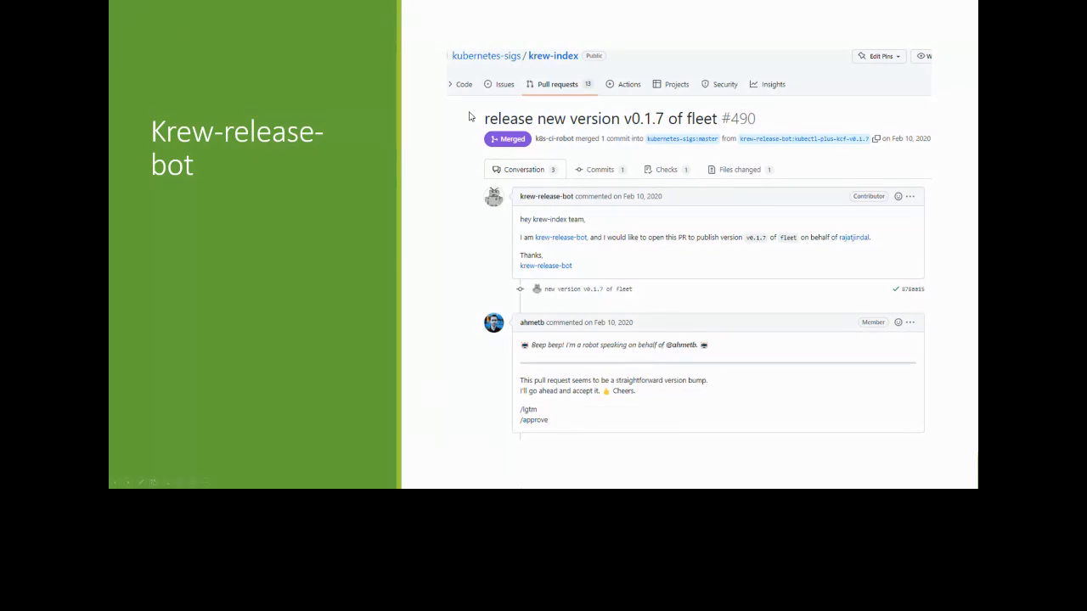
pyautogui.moveTo(516, 243)
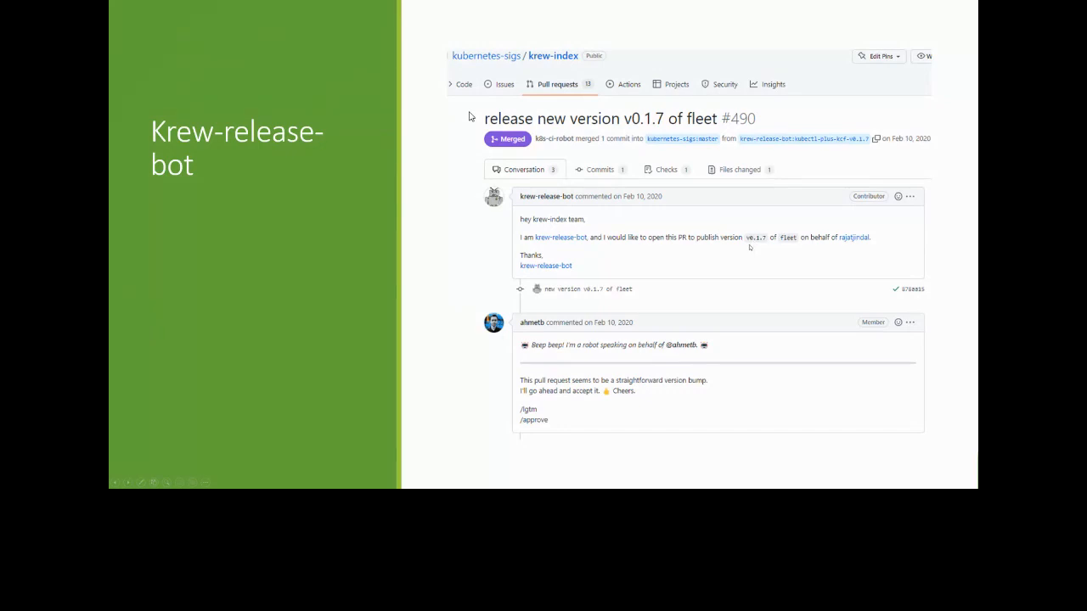
pyautogui.moveTo(766, 244)
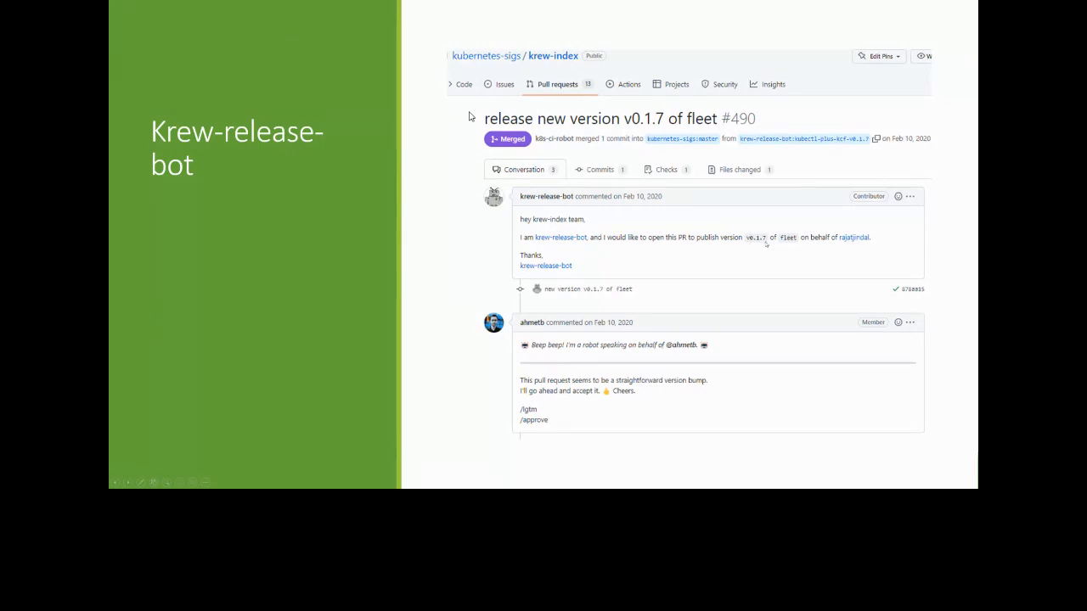
pyautogui.moveTo(650, 326)
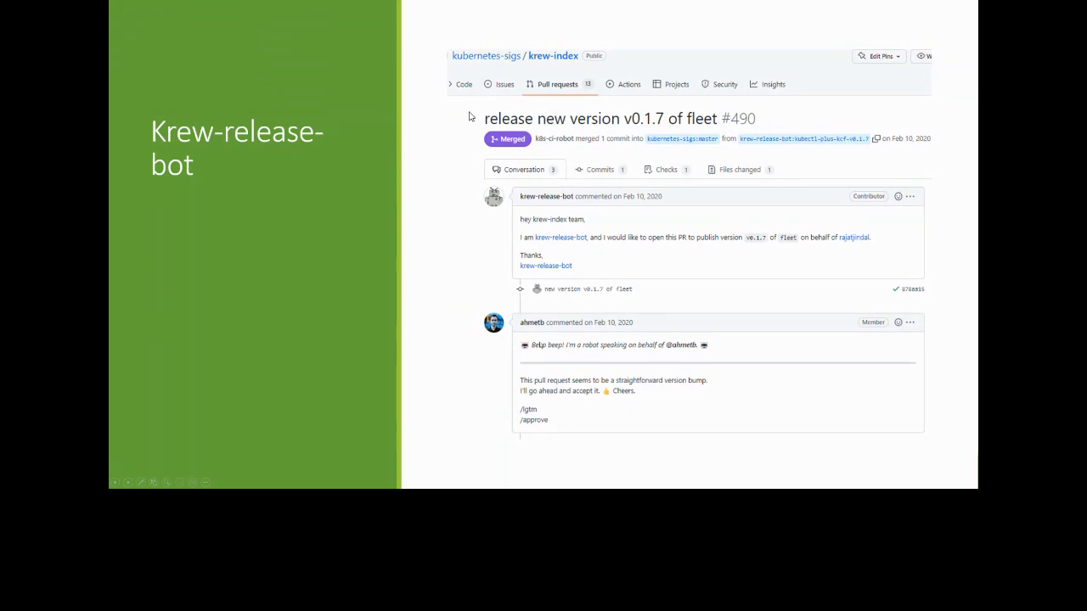
pyautogui.moveTo(541, 338)
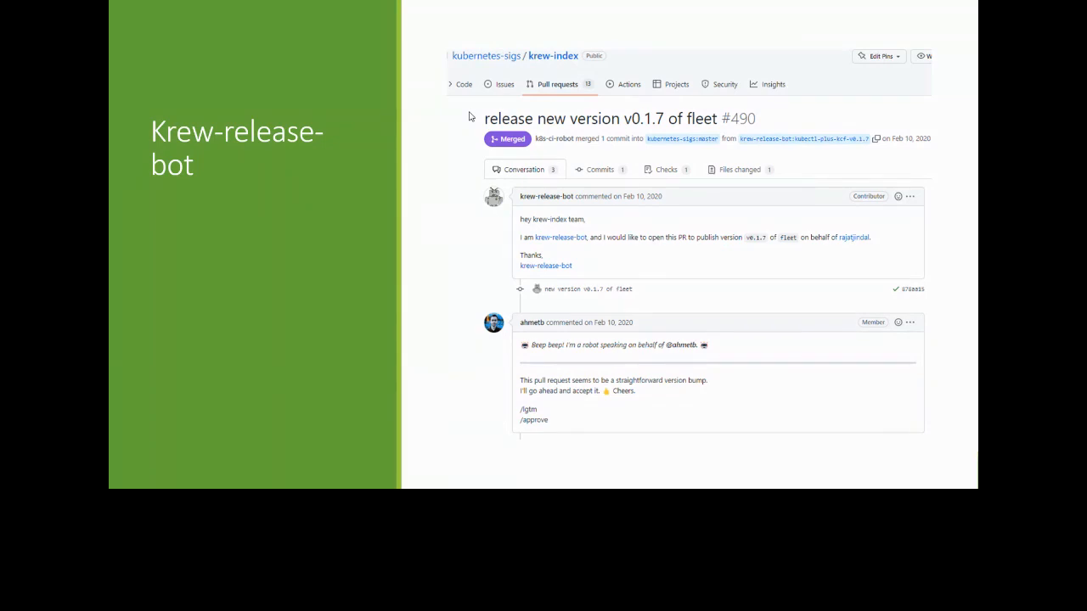
pyautogui.press('Right')
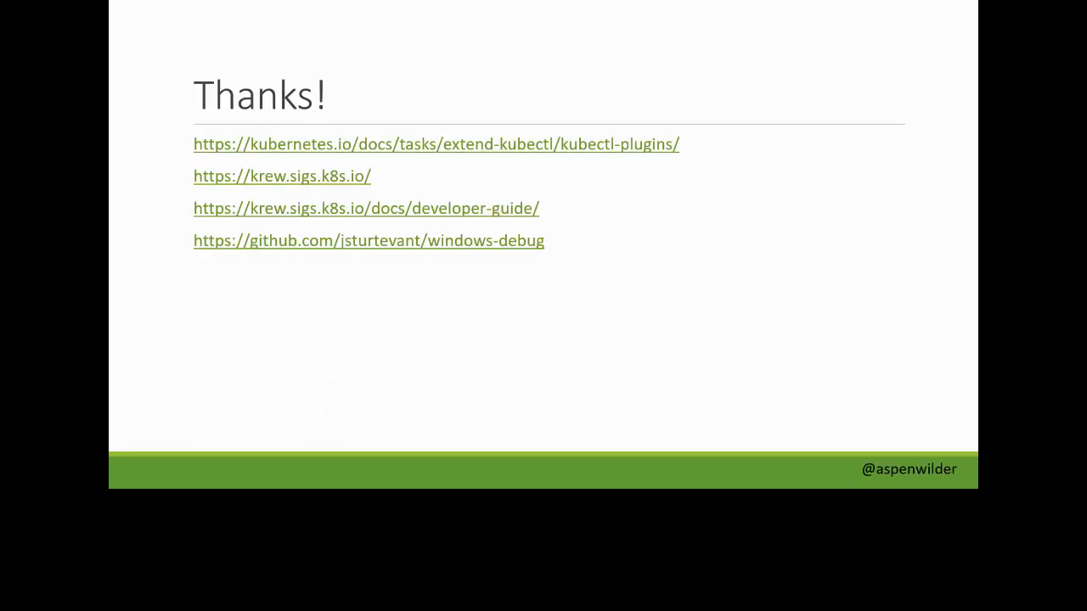